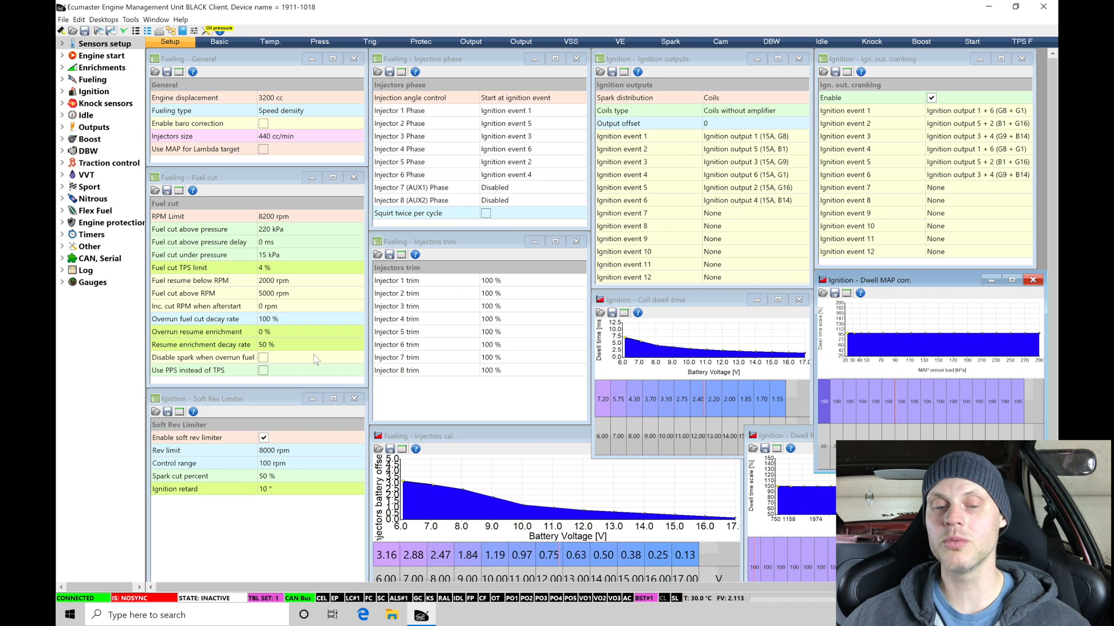
{"action": "mouse_move", "coordinate": [110, 147]}
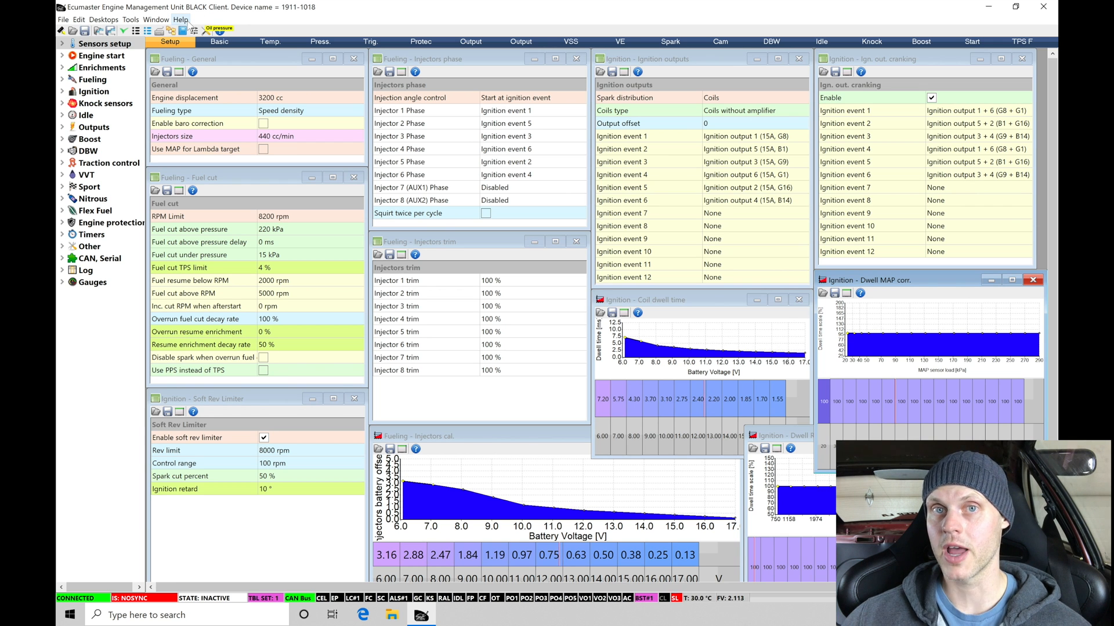
{"action": "left_click", "coordinate": [180, 20]}
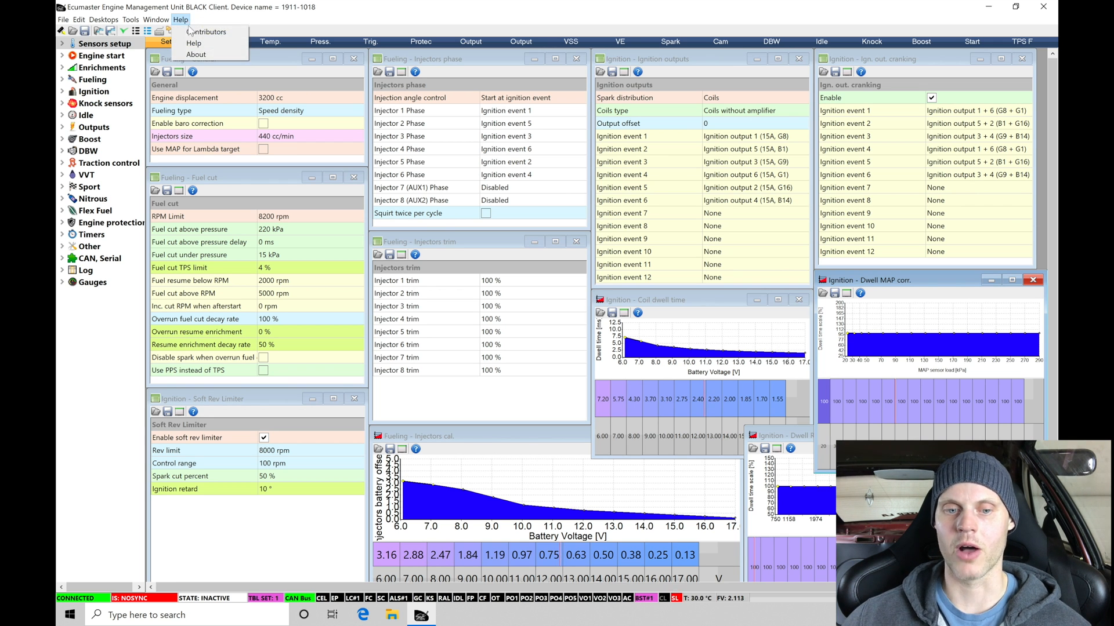
{"action": "left_click", "coordinate": [197, 55]}
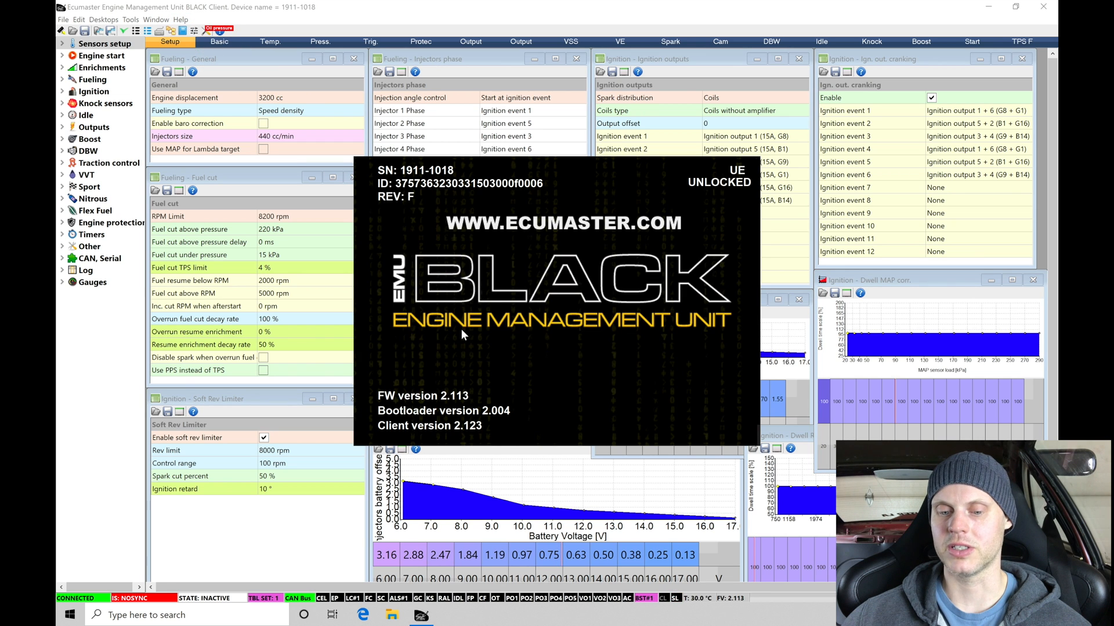
{"action": "mouse_move", "coordinate": [458, 435]}
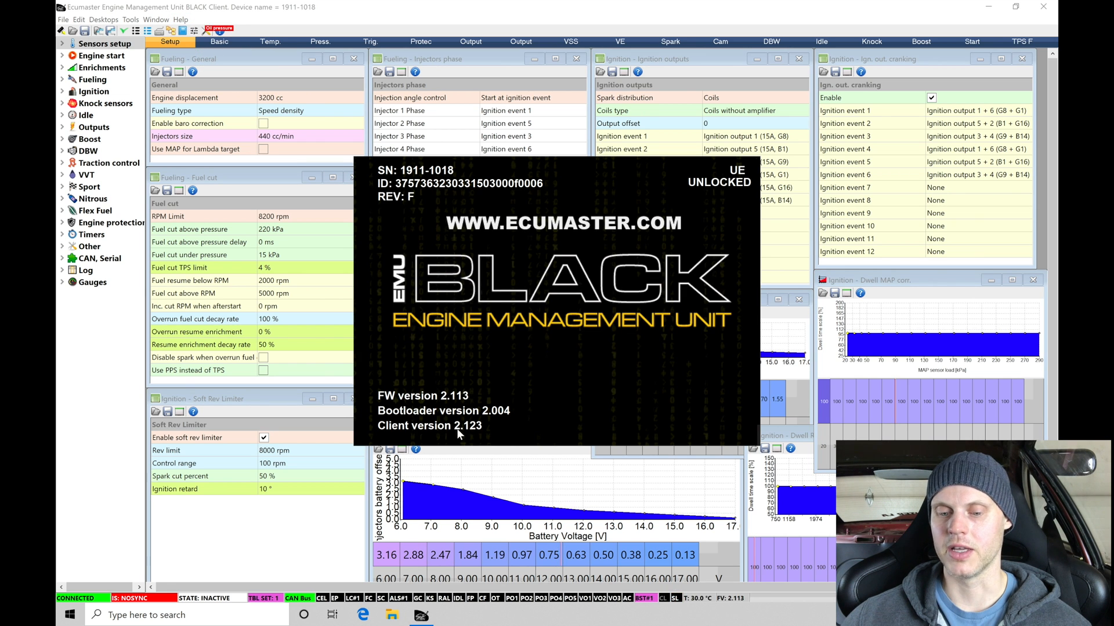
{"action": "mouse_move", "coordinate": [476, 434]}
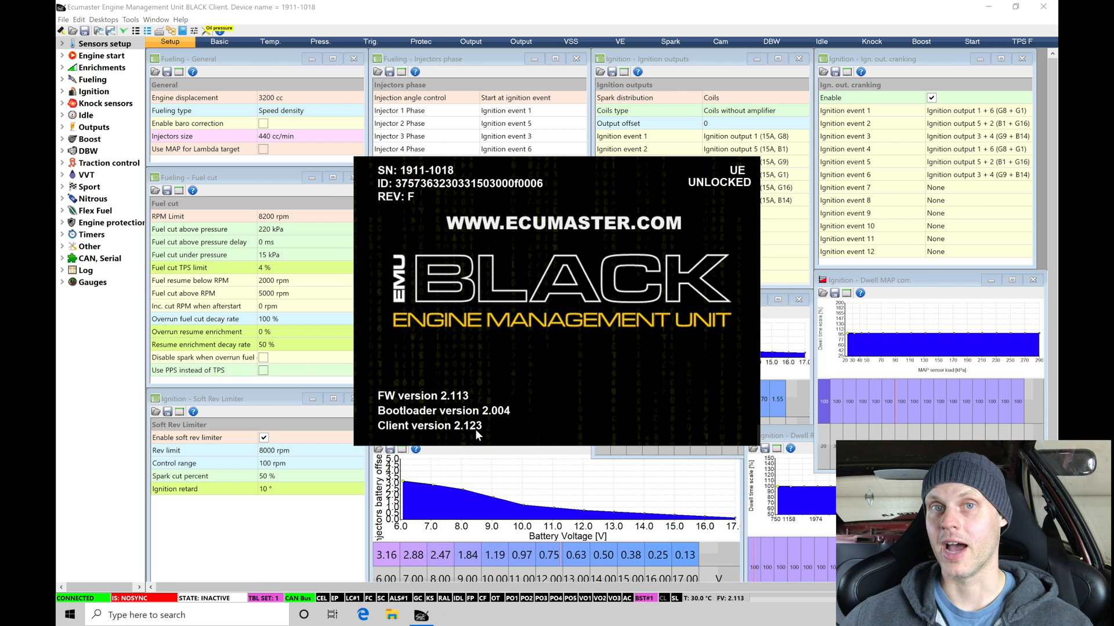
{"action": "mouse_move", "coordinate": [605, 356]}
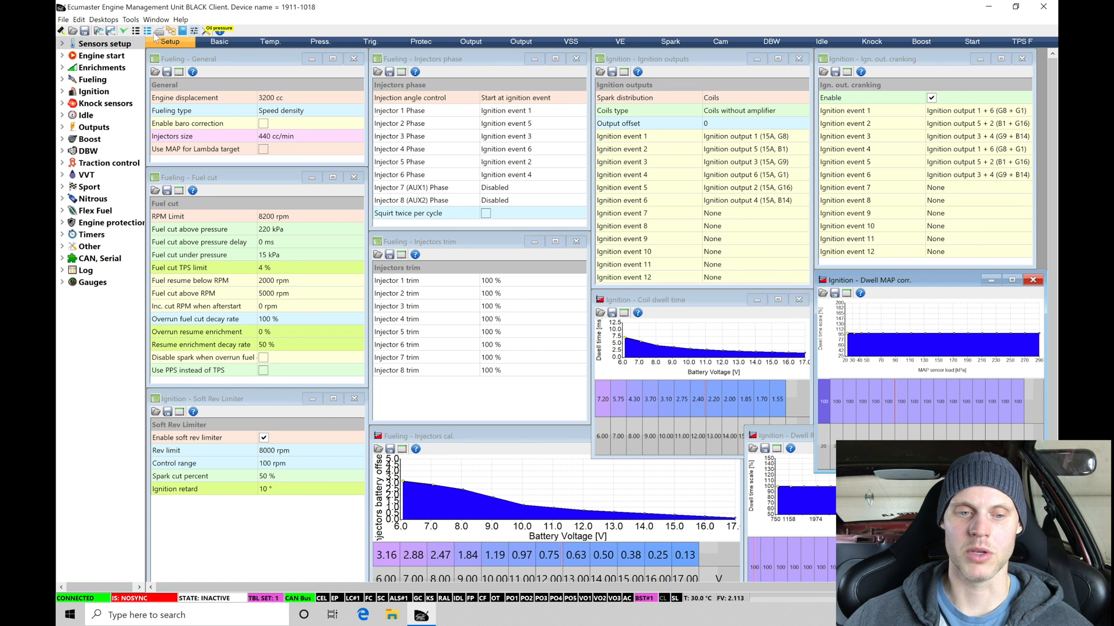
{"action": "left_click", "coordinate": [103, 20]}
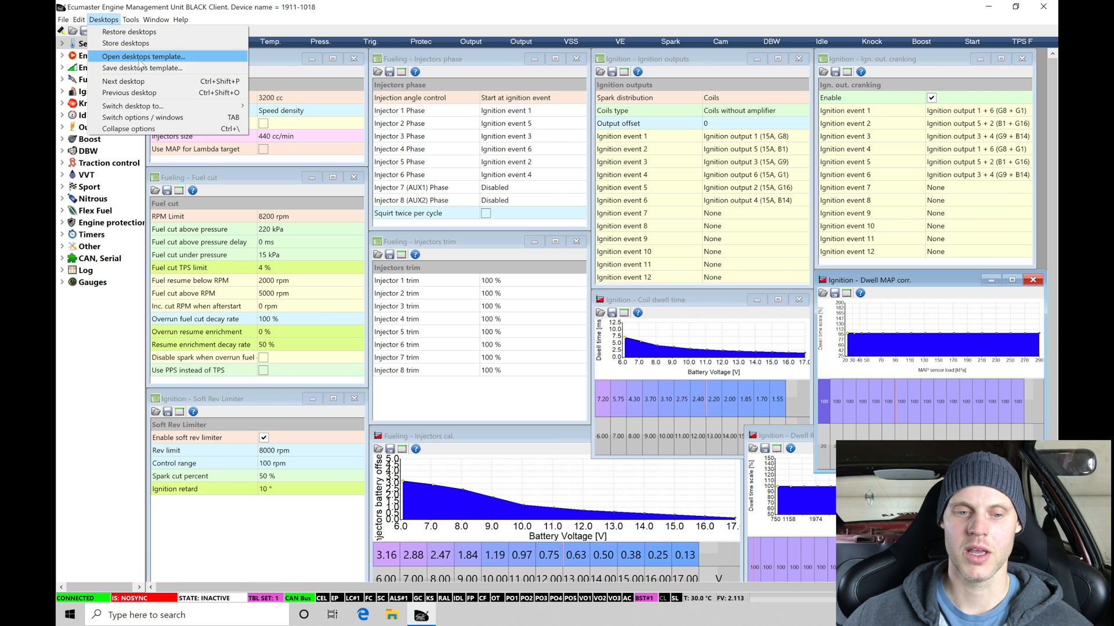
{"action": "left_click", "coordinate": [142, 56]}
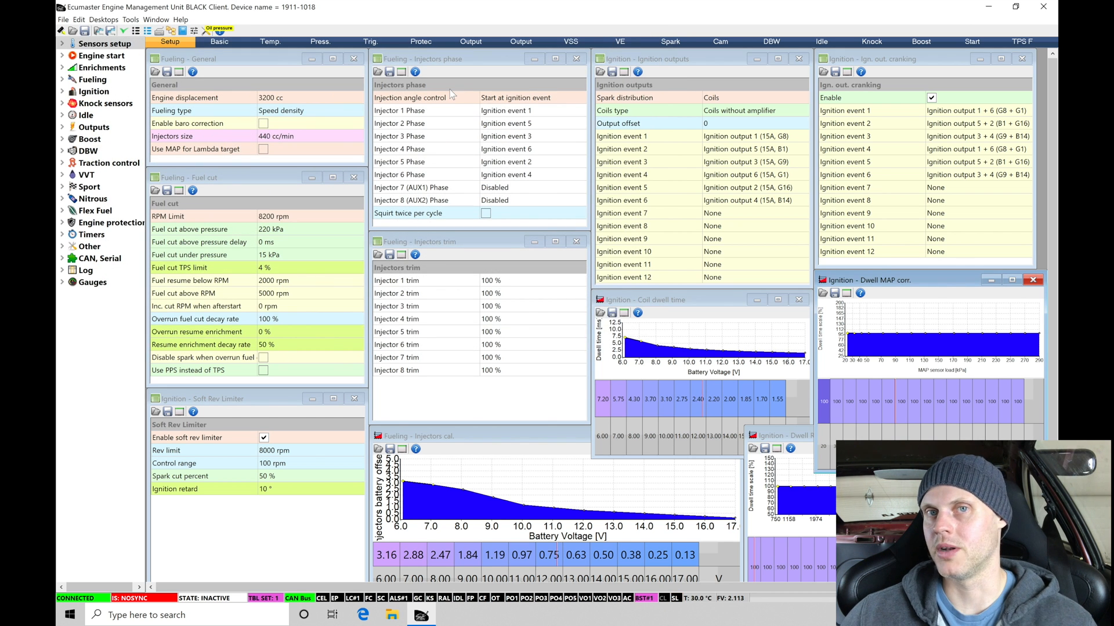
{"action": "mouse_move", "coordinate": [195, 147]}
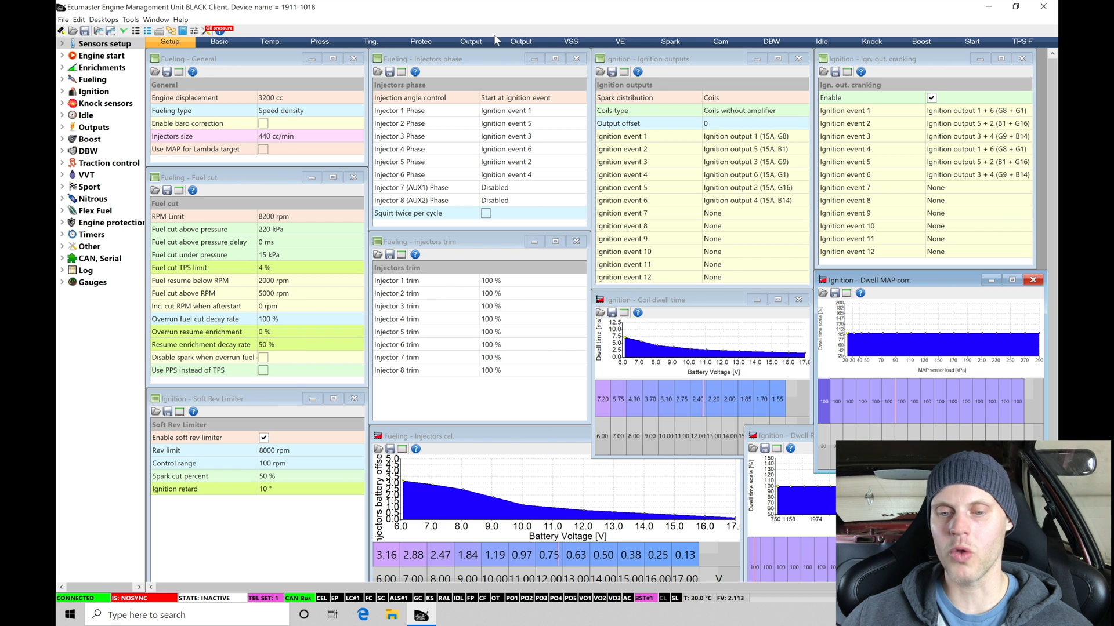
{"action": "mouse_move", "coordinate": [609, 69]}
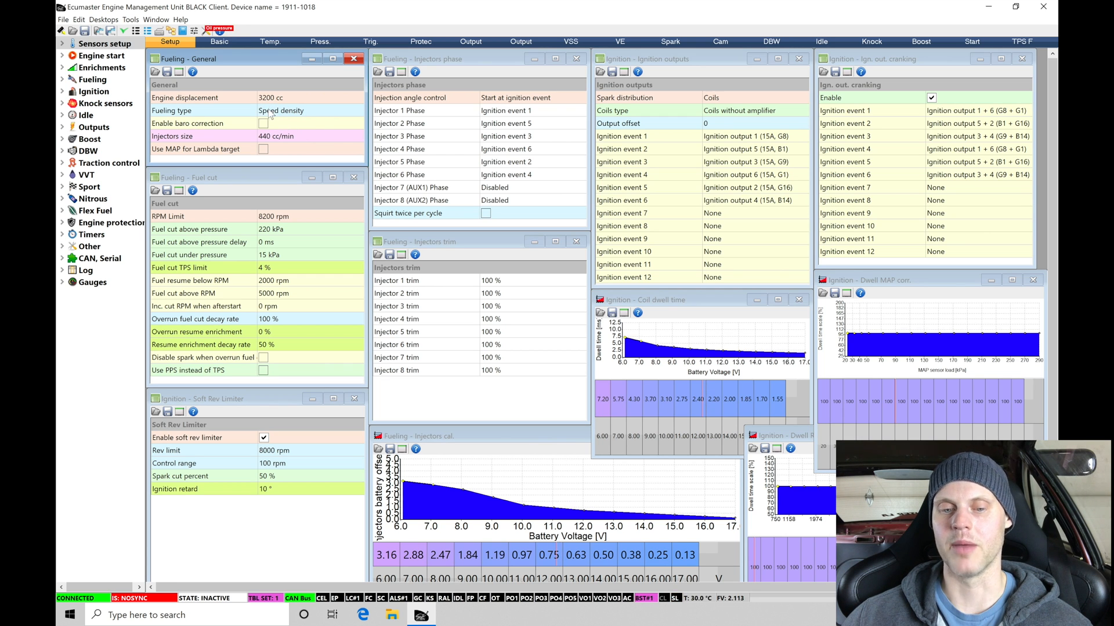
{"action": "mouse_move", "coordinate": [321, 116]}
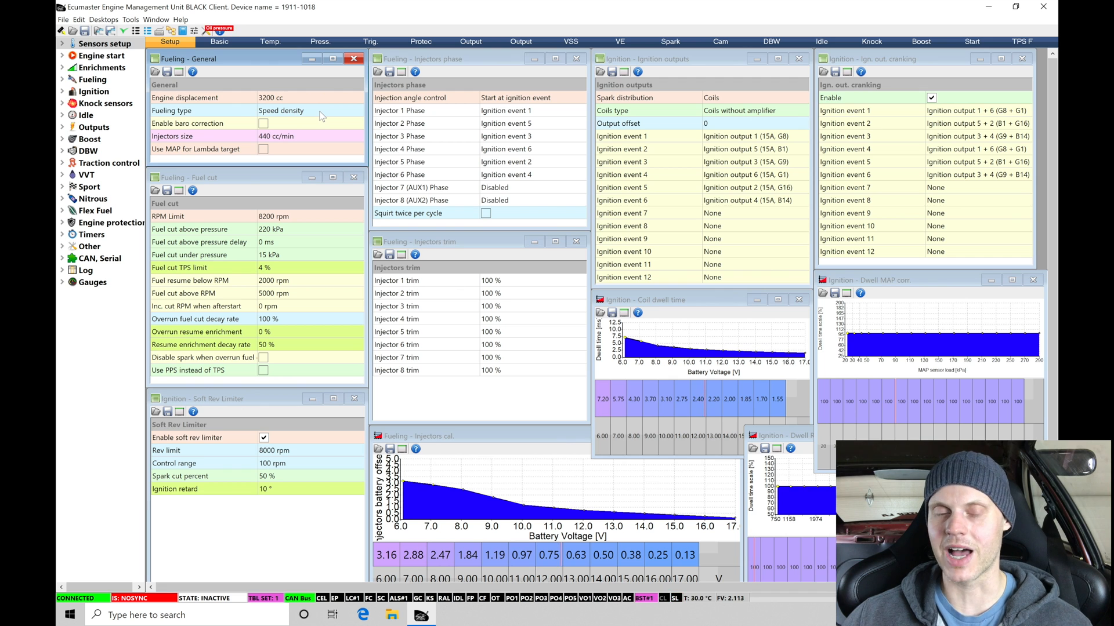